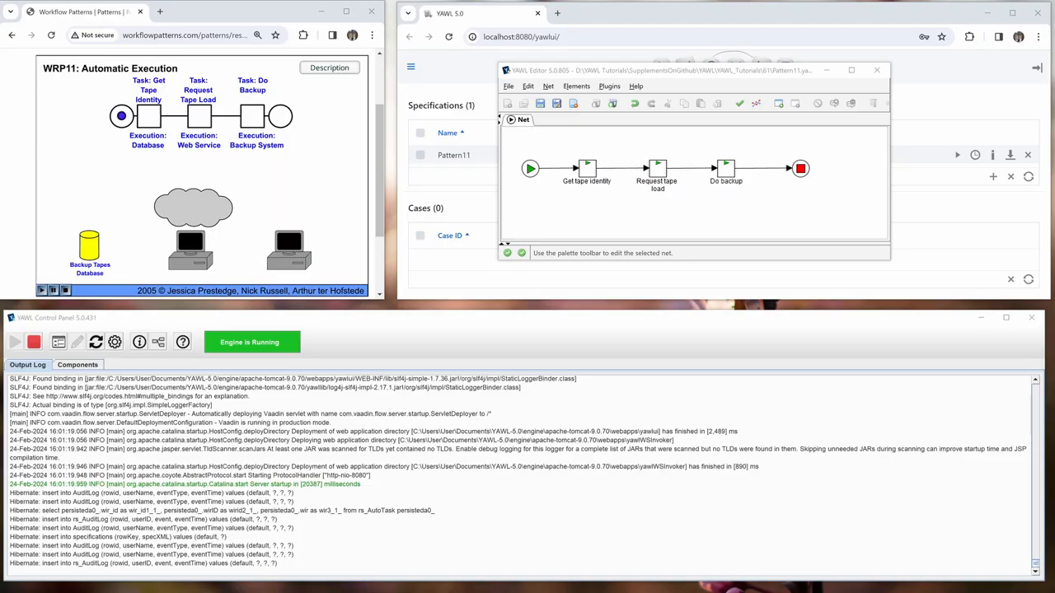
mouse_move(933, 391)
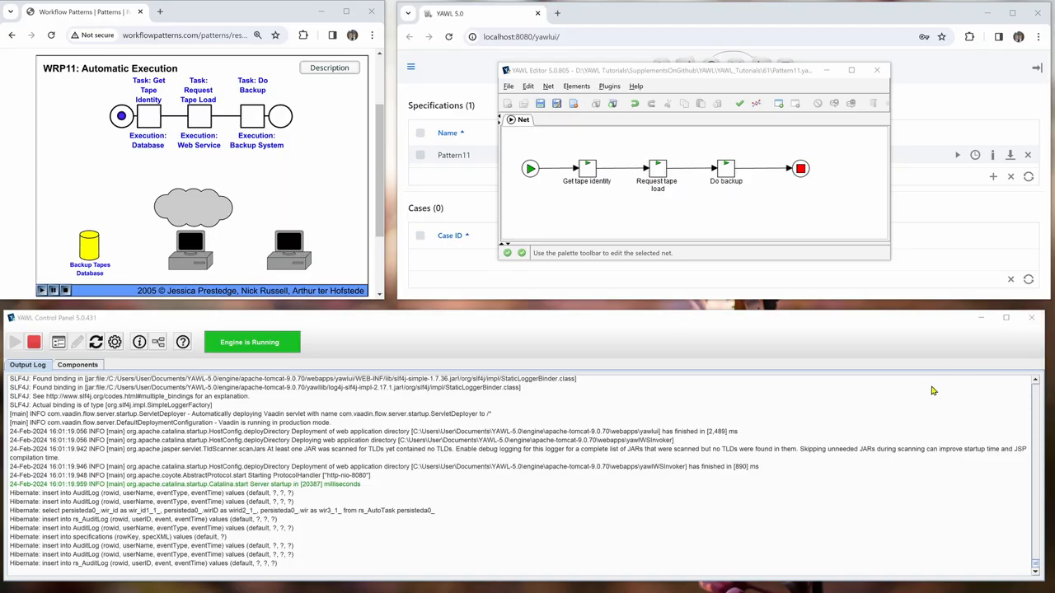
mouse_move(706, 244)
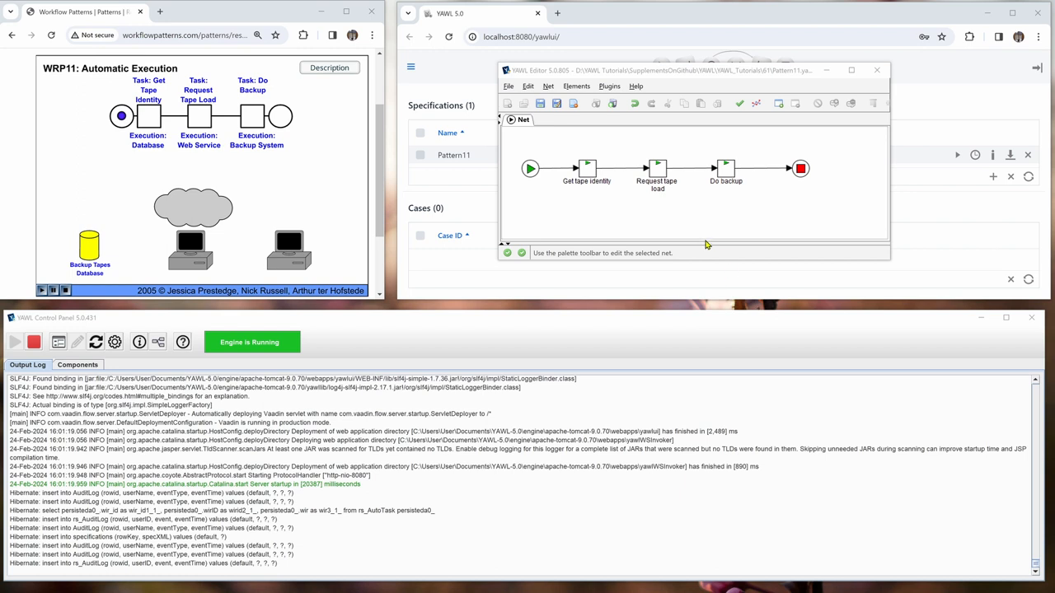
mouse_move(600, 224)
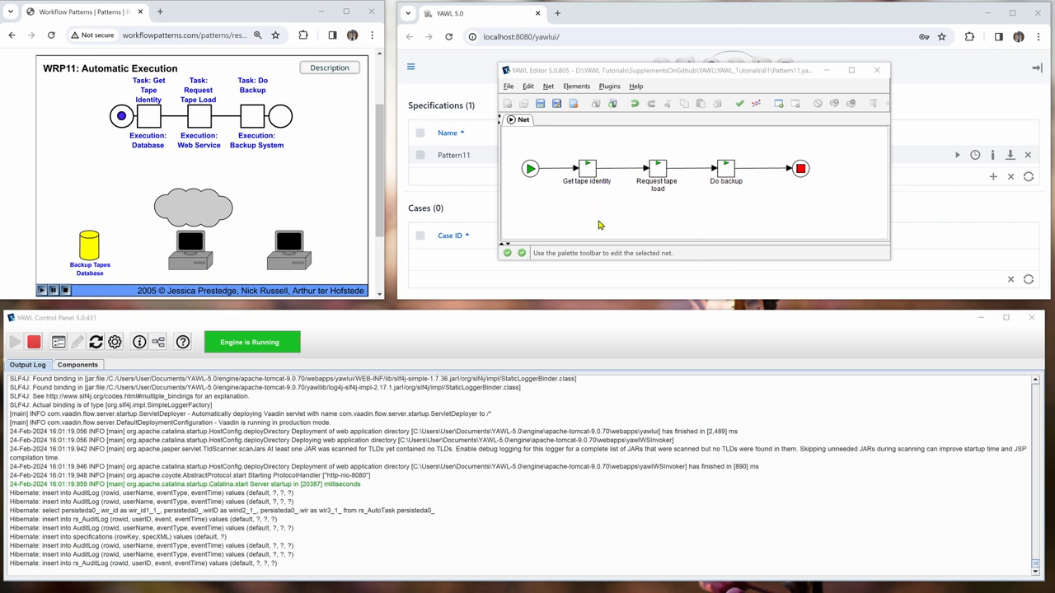
mouse_move(658, 195)
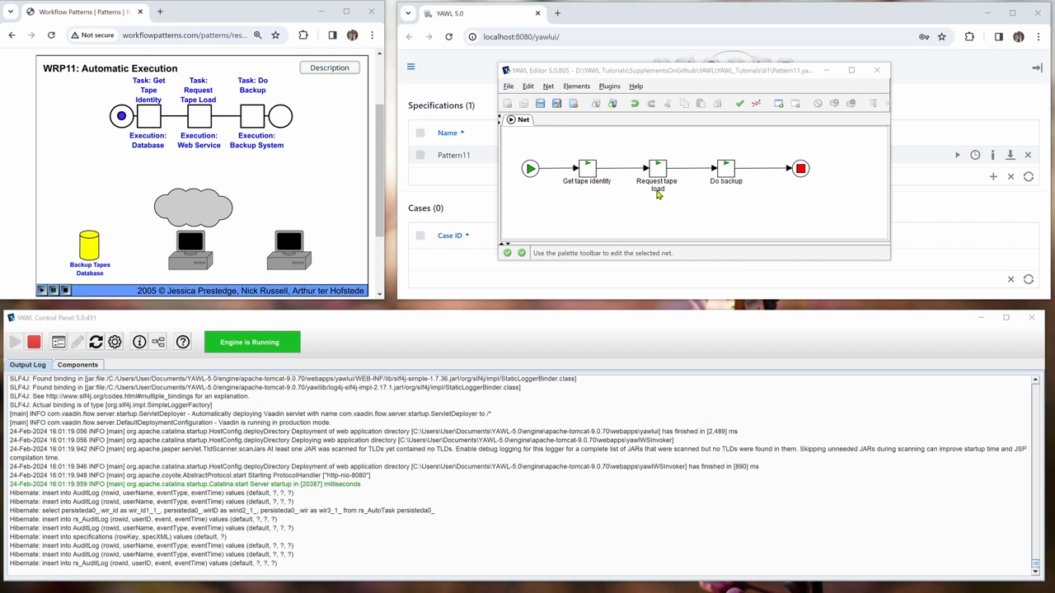
mouse_move(676, 226)
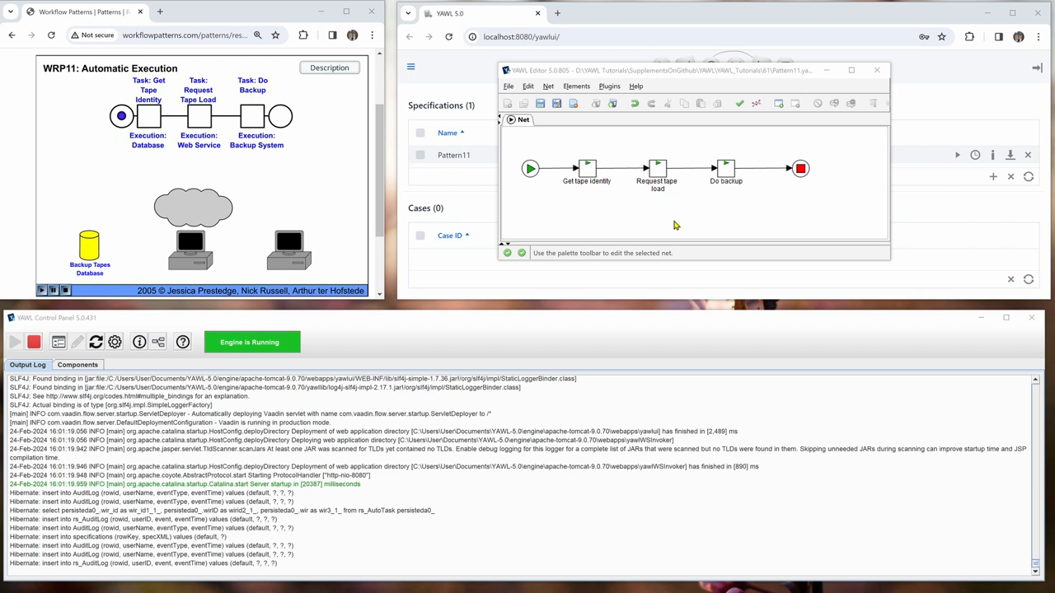
mouse_move(661, 239)
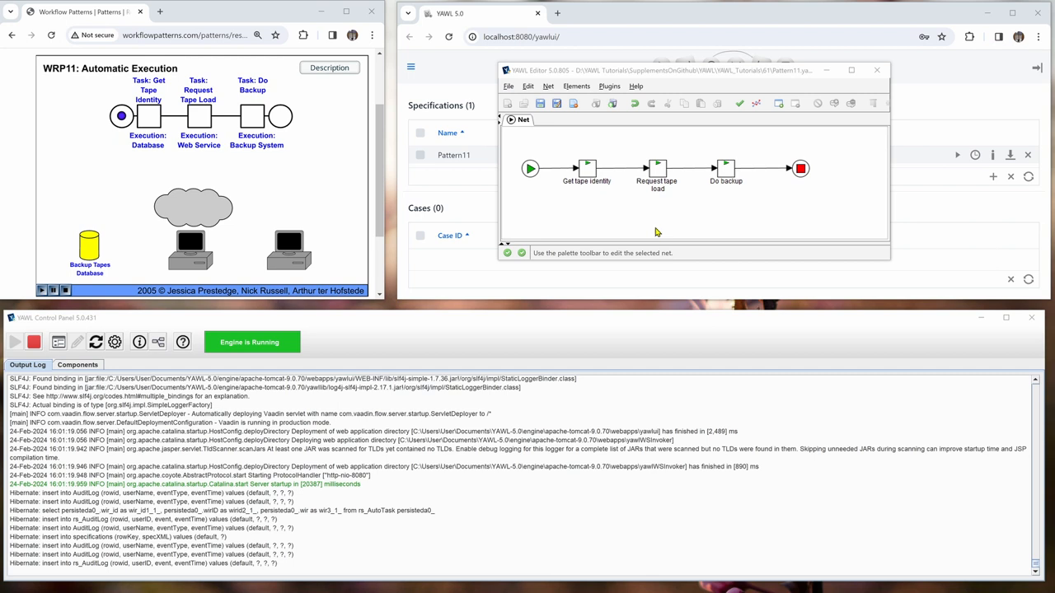
mouse_move(251, 157)
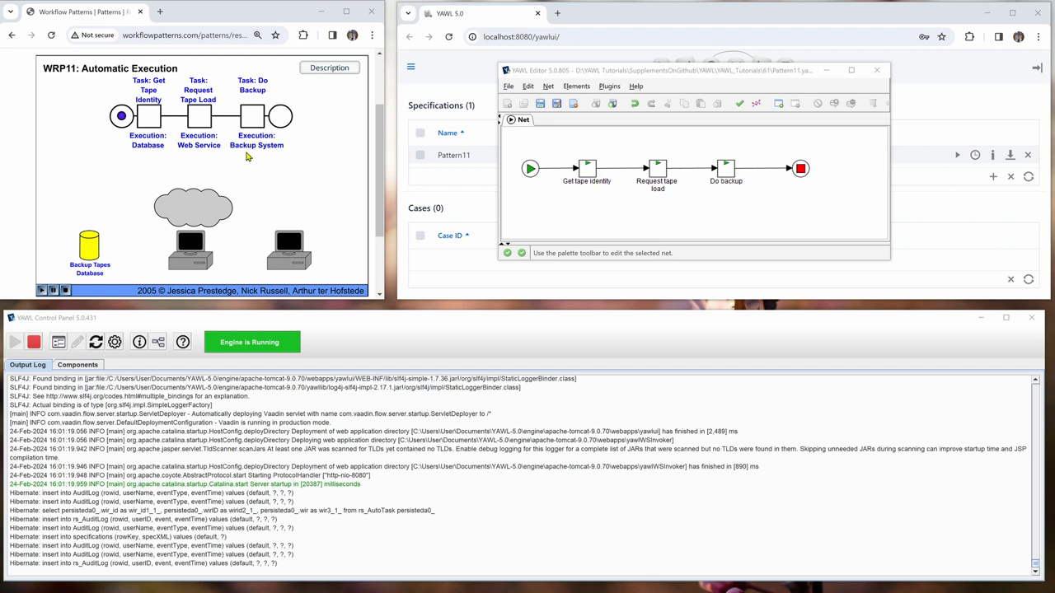
mouse_move(511, 113)
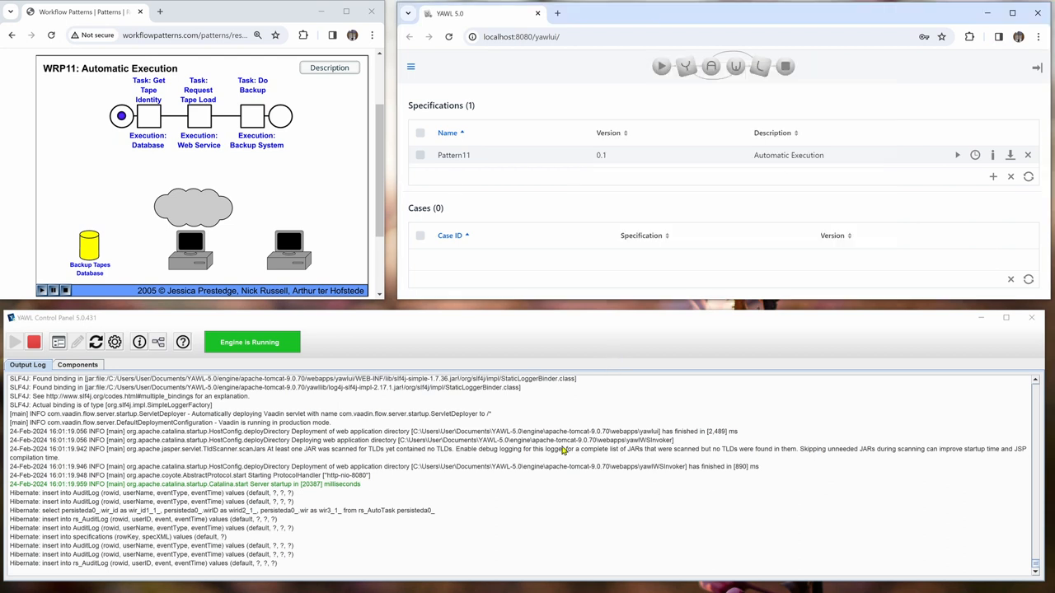
mouse_move(958, 156)
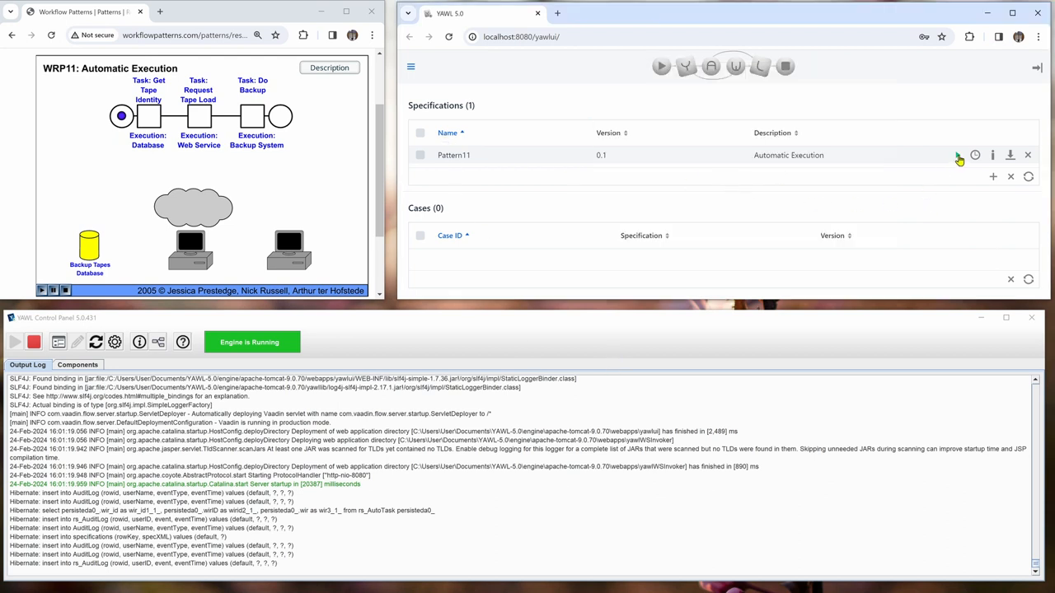
- Launch a new case of the Pattern11 specification so Case 1 appears under Cases
left_click(958, 155)
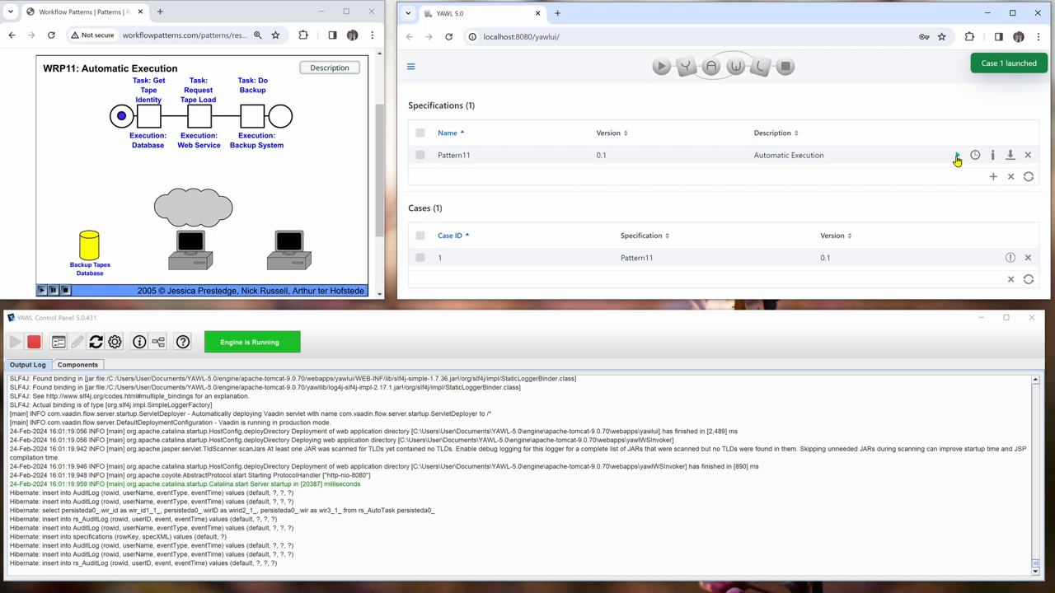